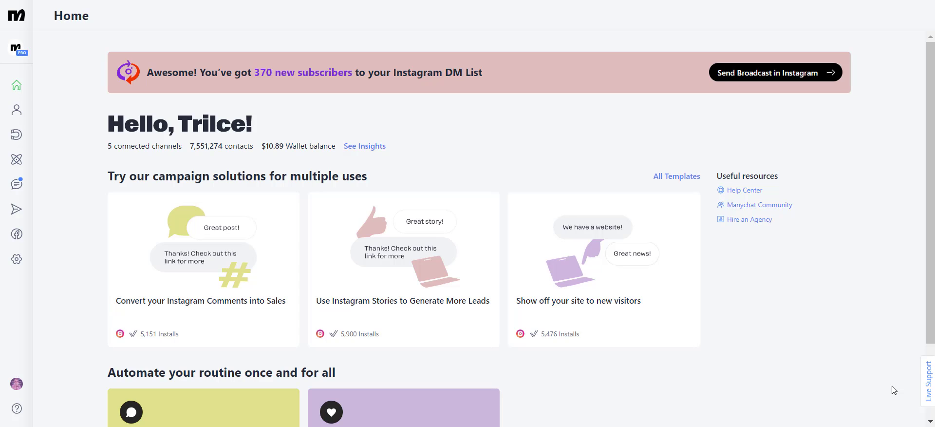
{"action": "mouse_move", "coordinate": [597, 320]}
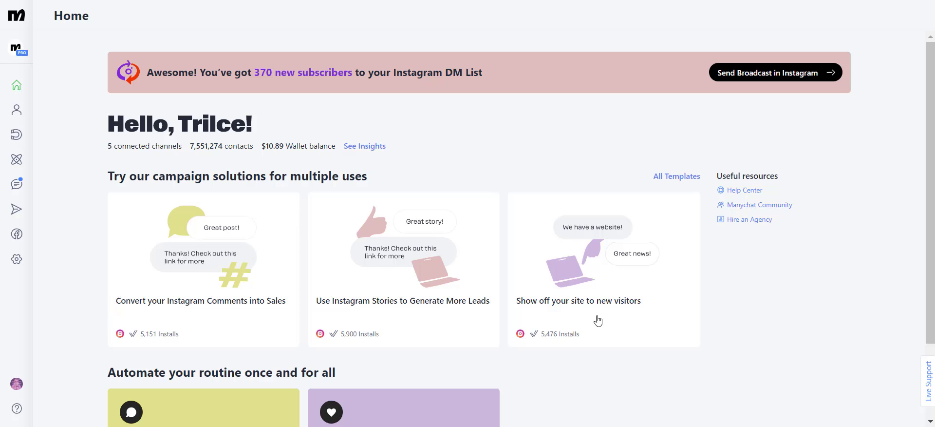
- Open the 'Whatsapp Default Reply' flow from the WhatsApp channel settings
{"action": "left_click", "coordinate": [16, 259]}
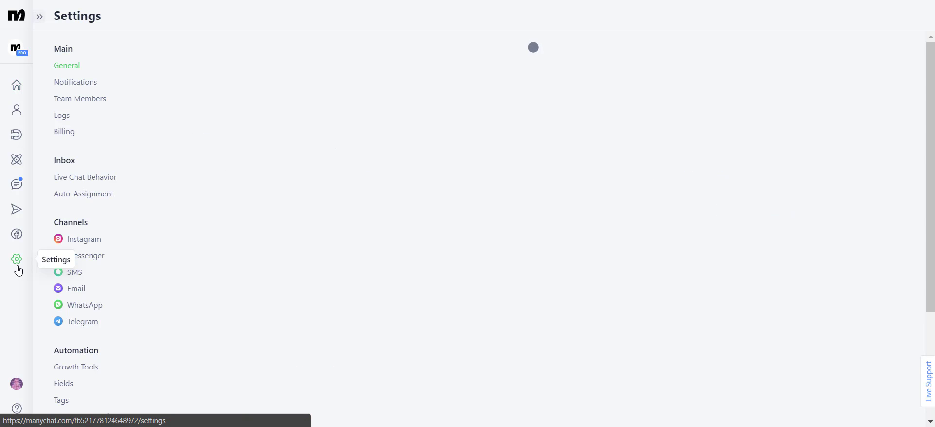
{"action": "left_click", "coordinate": [85, 304]}
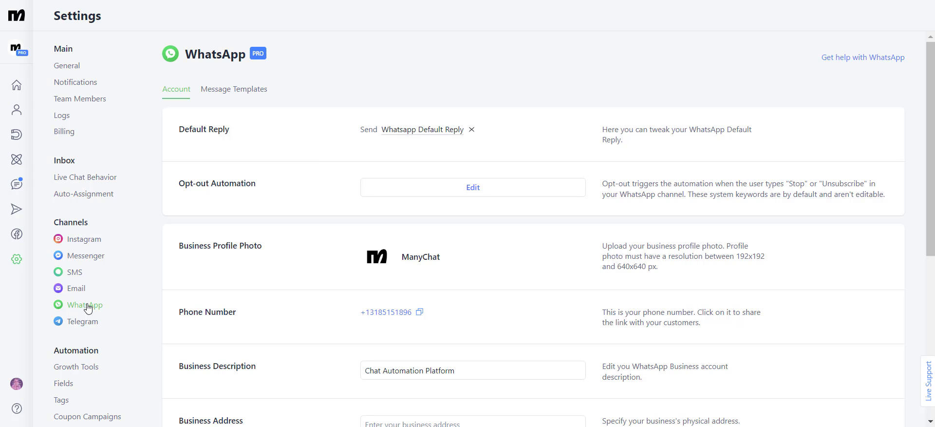
{"action": "mouse_move", "coordinate": [420, 136]}
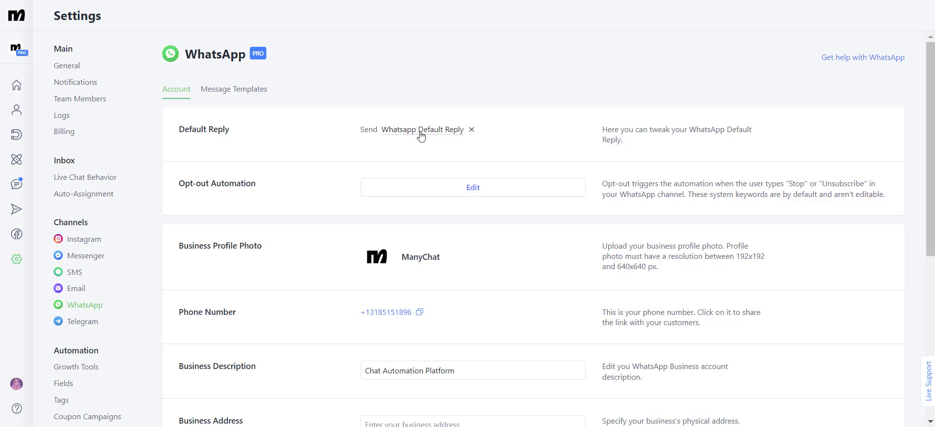
{"action": "left_click", "coordinate": [422, 129]}
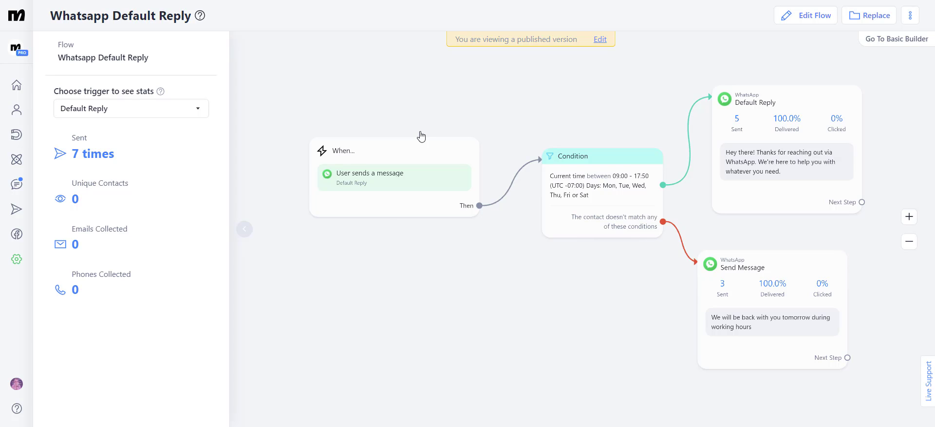
- Enter edit mode and check that the Default Reply trigger fires once per 24 hours
{"action": "left_click", "coordinate": [812, 15]}
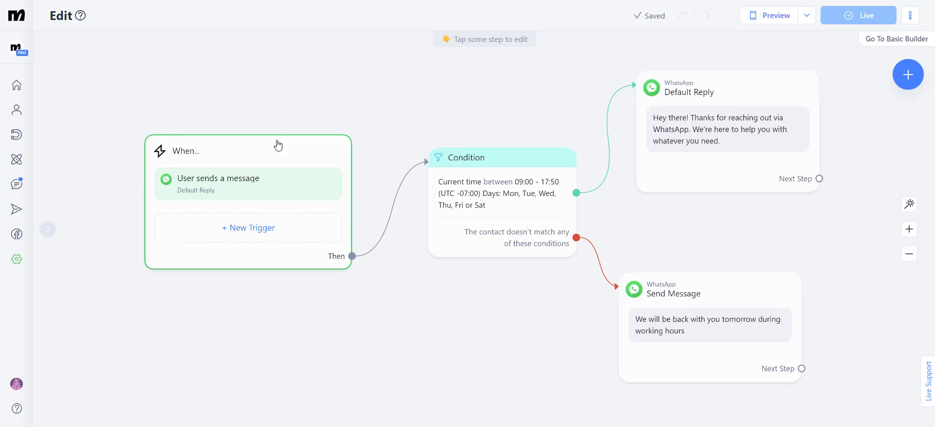
{"action": "mouse_move", "coordinate": [248, 156]}
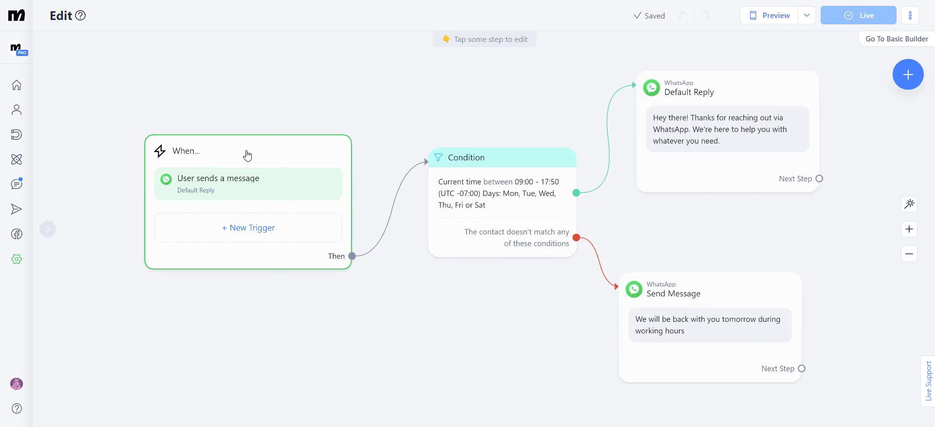
{"action": "left_click", "coordinate": [247, 151]}
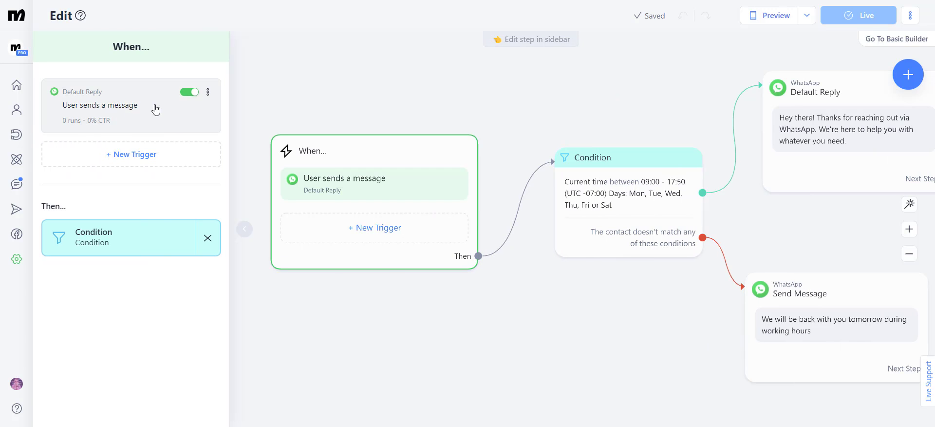
{"action": "left_click", "coordinate": [100, 106]}
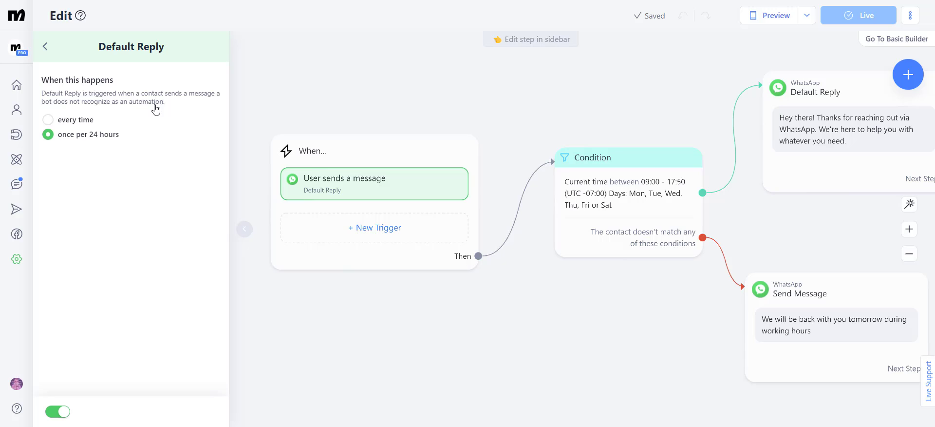
{"action": "mouse_move", "coordinate": [391, 92]}
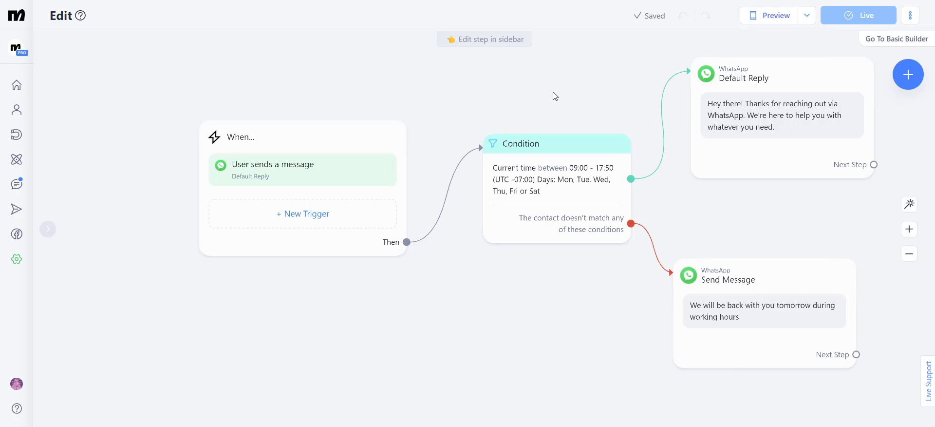
- Add a Current time condition between 08:00 and 18:00, Monday to Friday only
{"action": "left_click", "coordinate": [407, 242]}
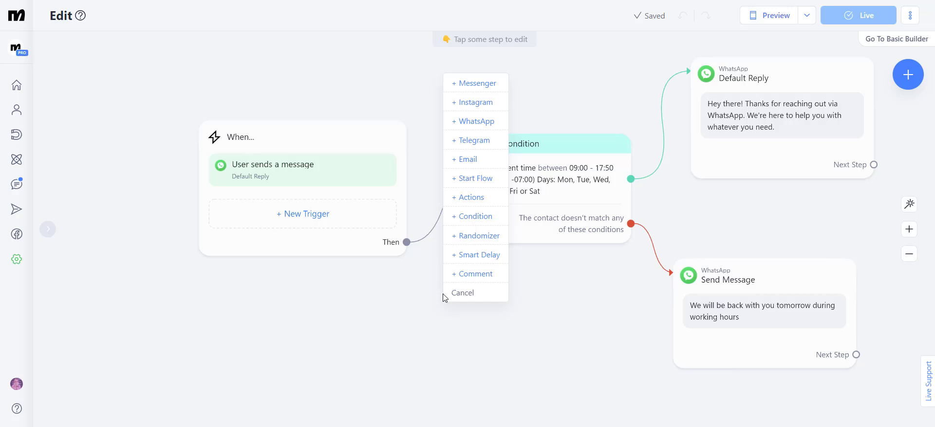
{"action": "mouse_move", "coordinate": [475, 216]}
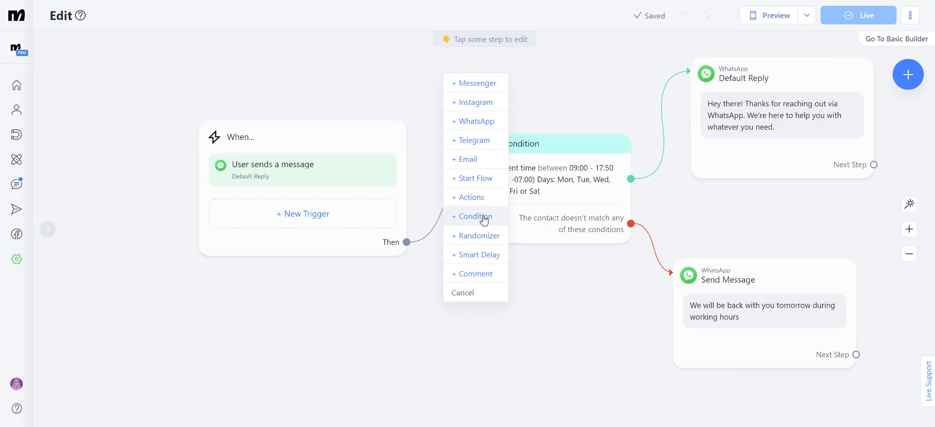
{"action": "left_click", "coordinate": [472, 216]}
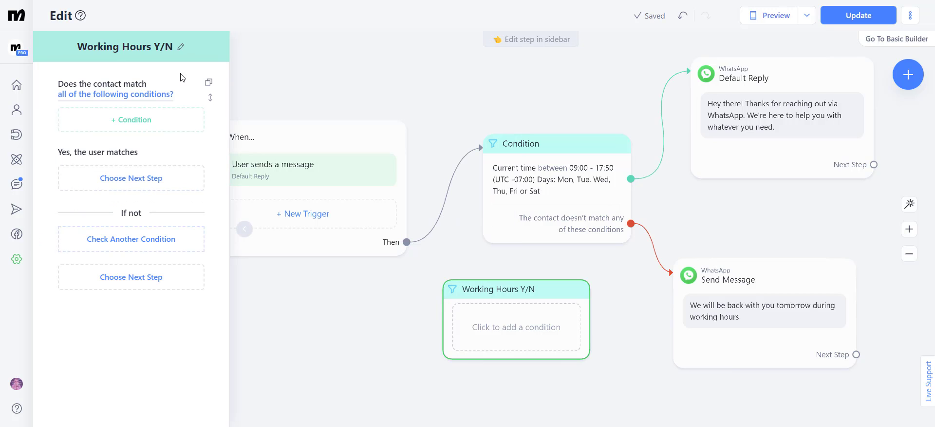
{"action": "left_click", "coordinate": [131, 119]}
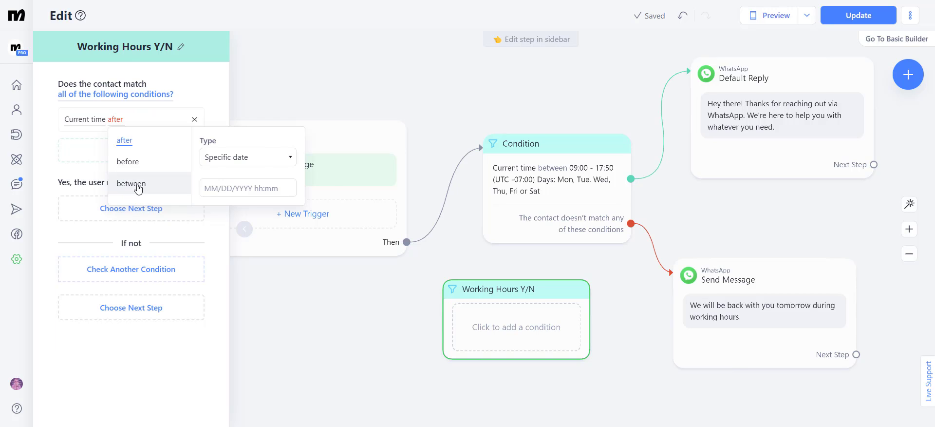
{"action": "left_click", "coordinate": [130, 183]}
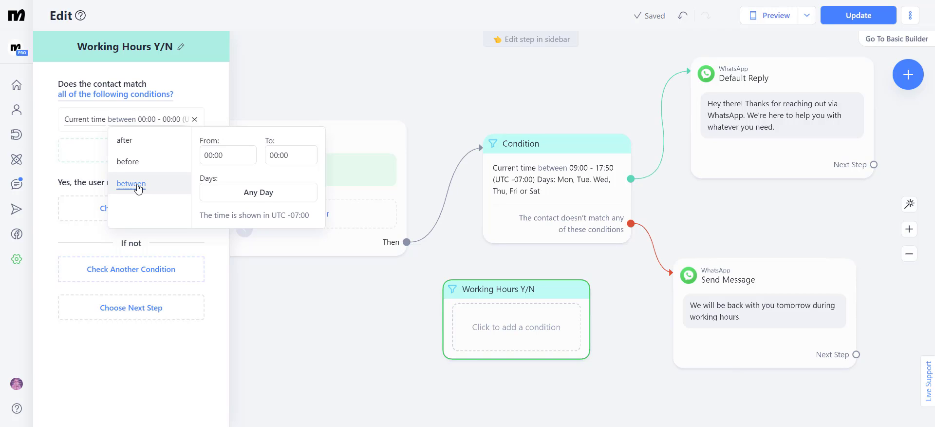
{"action": "mouse_move", "coordinate": [209, 211]}
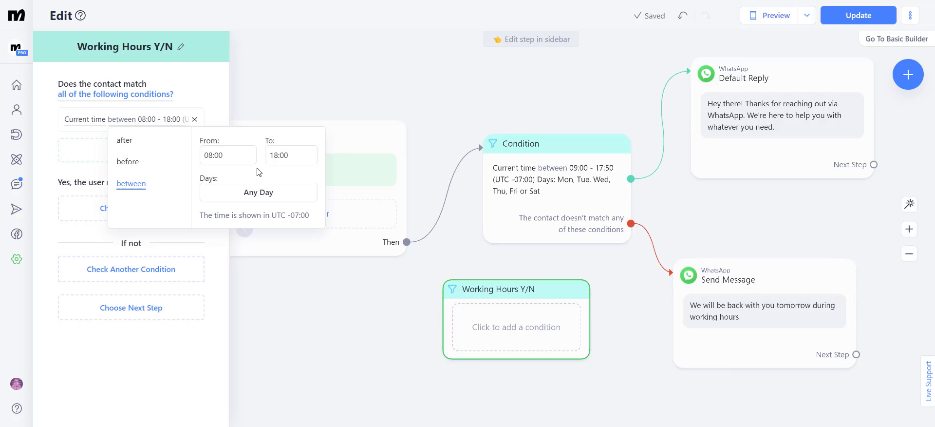
{"action": "left_click", "coordinate": [258, 193]}
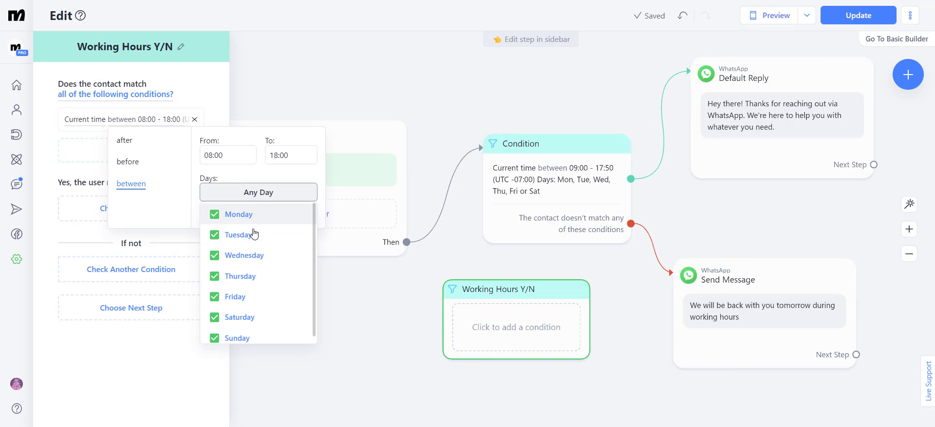
{"action": "left_click", "coordinate": [215, 317]}
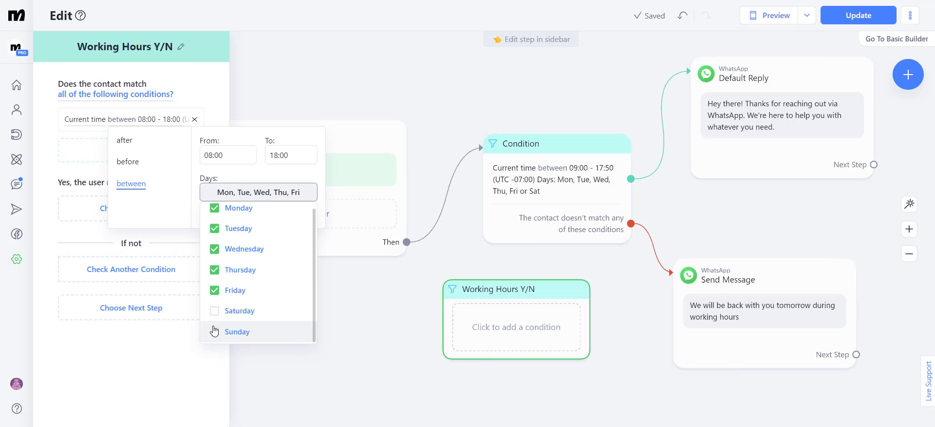
{"action": "left_click", "coordinate": [389, 67]}
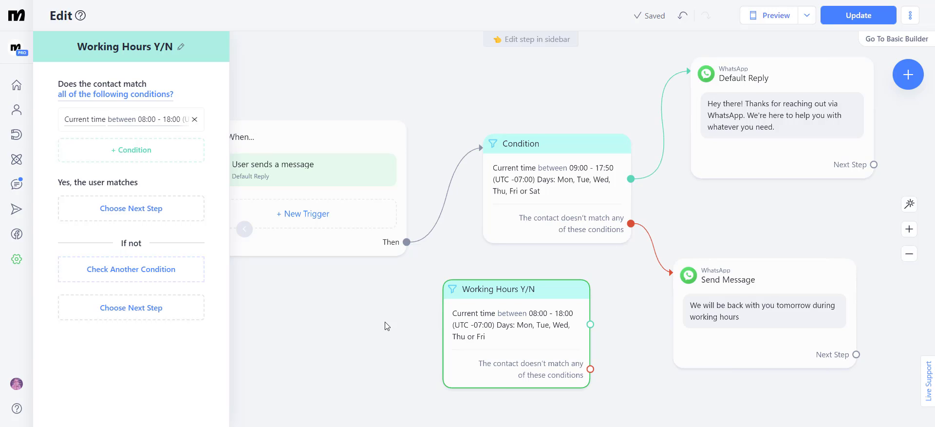
{"action": "mouse_move", "coordinate": [276, 250]}
{"action": "type", "text": "curr"}
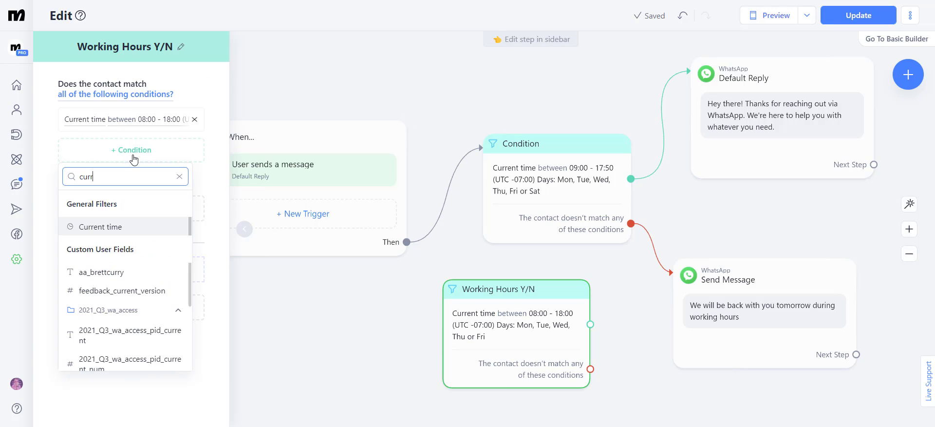
- Set the second time condition to Saturday 10:00–15:00 and match any condition
{"action": "left_click", "coordinate": [100, 226]}
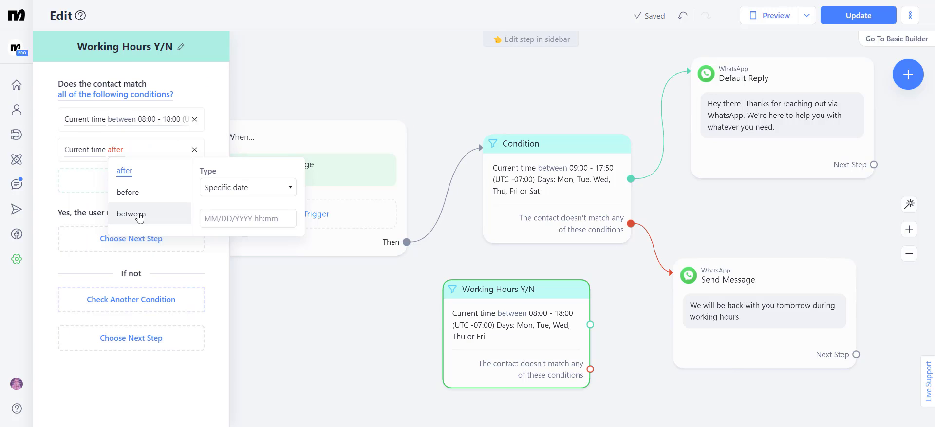
{"action": "left_click", "coordinate": [130, 213]}
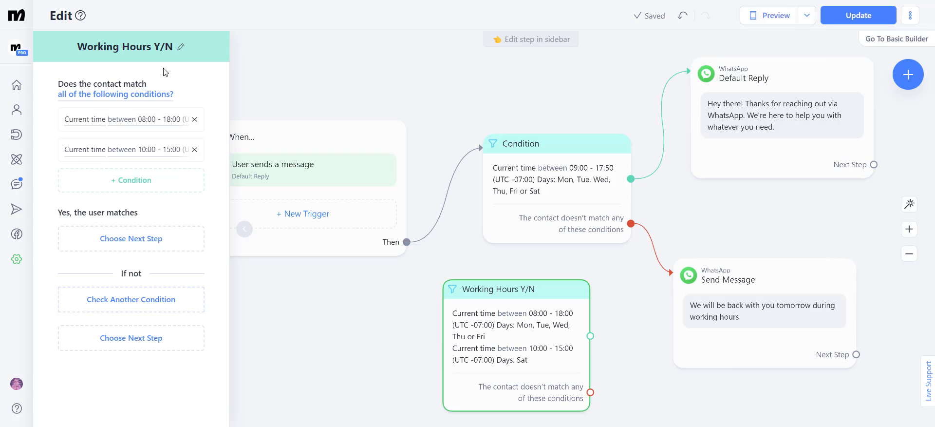
{"action": "mouse_move", "coordinate": [142, 78]}
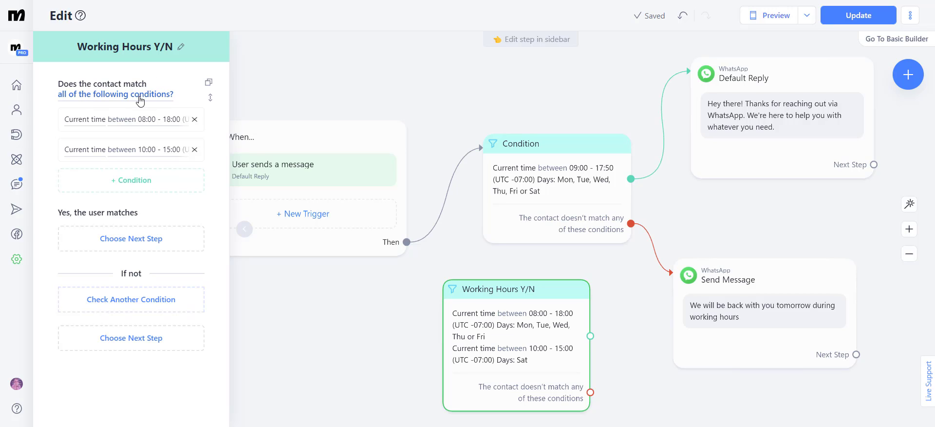
{"action": "mouse_move", "coordinate": [61, 136]}
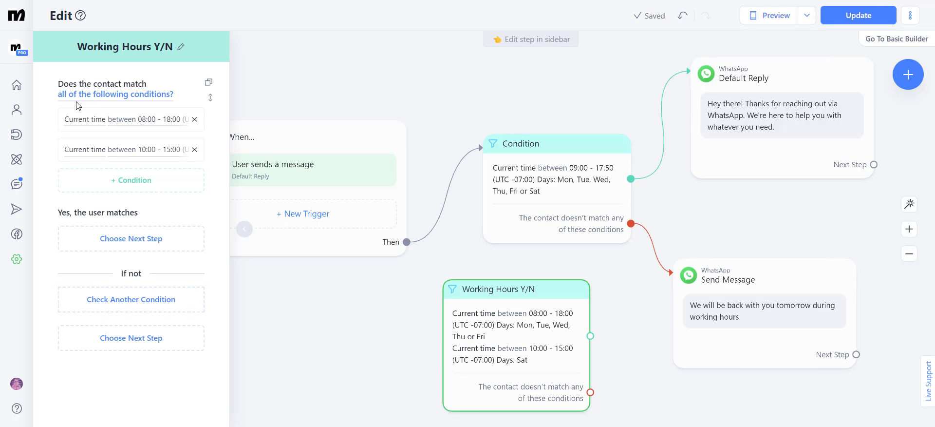
{"action": "left_click", "coordinate": [115, 94]}
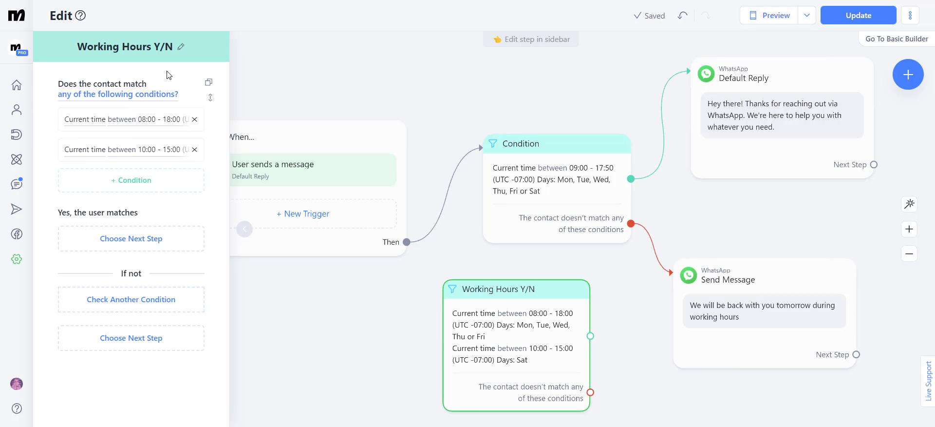
{"action": "mouse_move", "coordinate": [517, 82]}
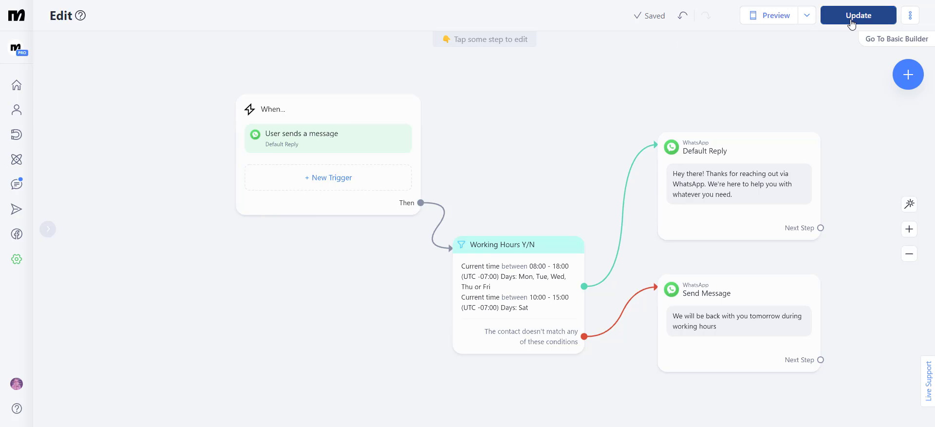
- Publish the updated default-reply flow with Update
{"action": "left_click", "coordinate": [857, 15]}
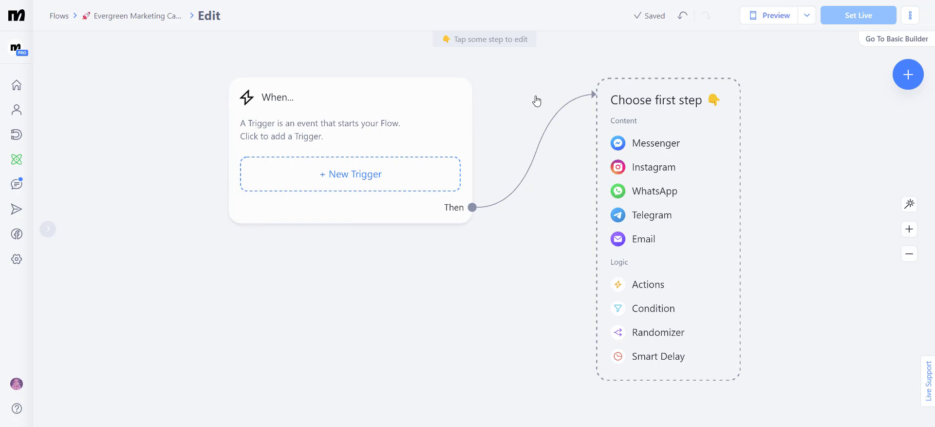
- Choose a WhatsApp message as the evergreen flow's first step
{"action": "left_click", "coordinate": [653, 190]}
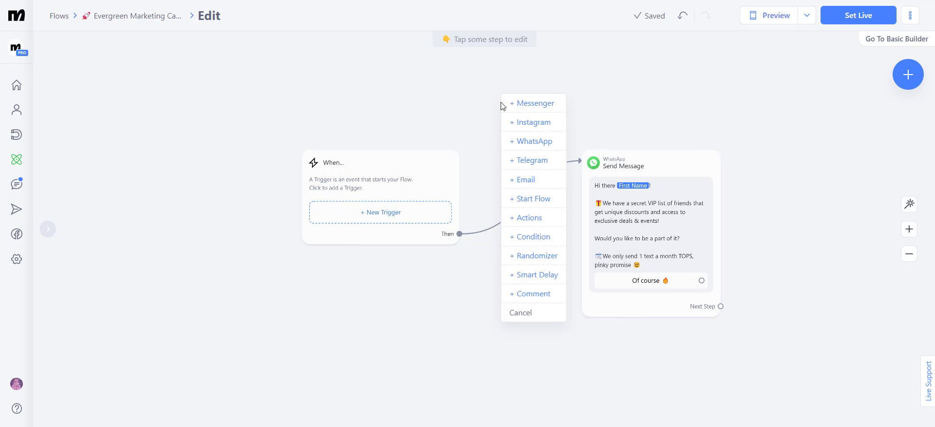
- Insert a 23-hour Smart Delay before the invitation and add a second 7-day delay
{"action": "left_click", "coordinate": [536, 274]}
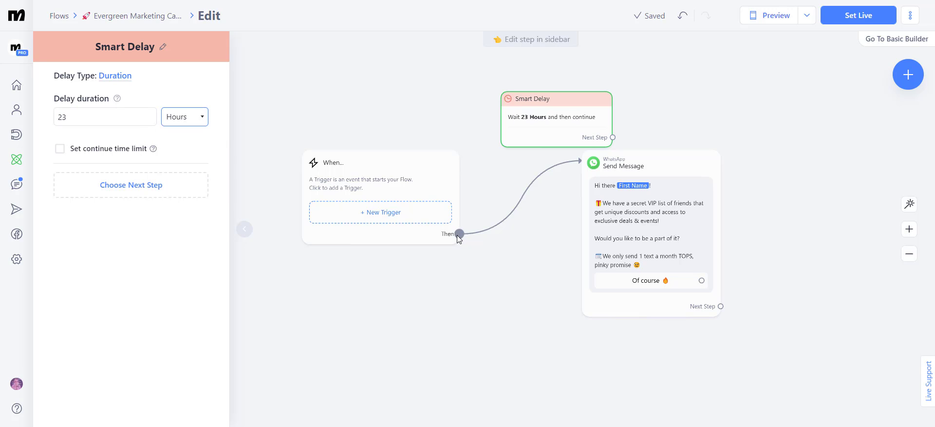
{"action": "left_click", "coordinate": [650, 166]}
{"action": "type", "text": "7"}
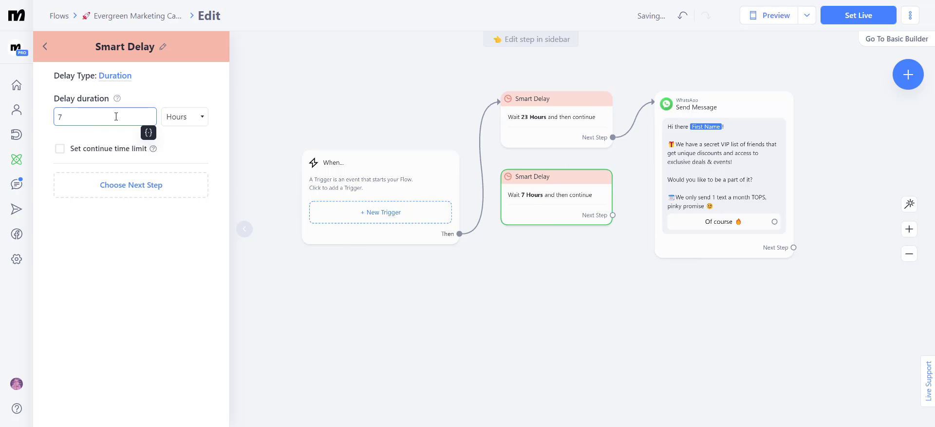
{"action": "left_click", "coordinate": [185, 117]}
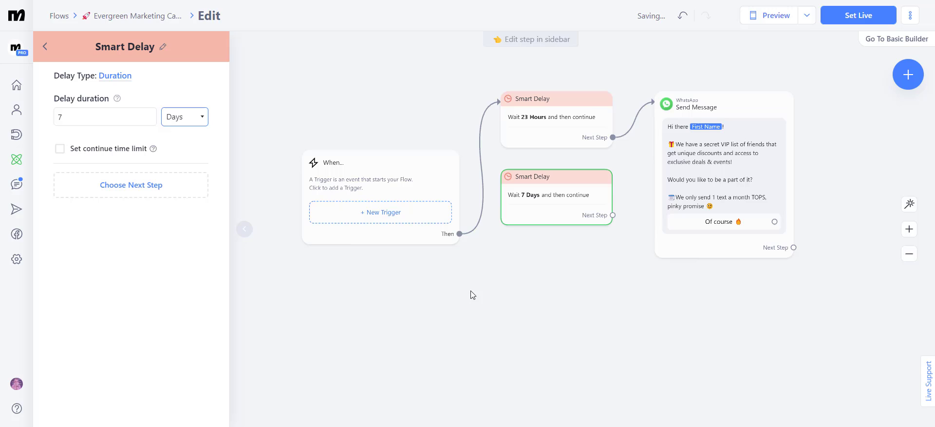
{"action": "left_click", "coordinate": [723, 173]}
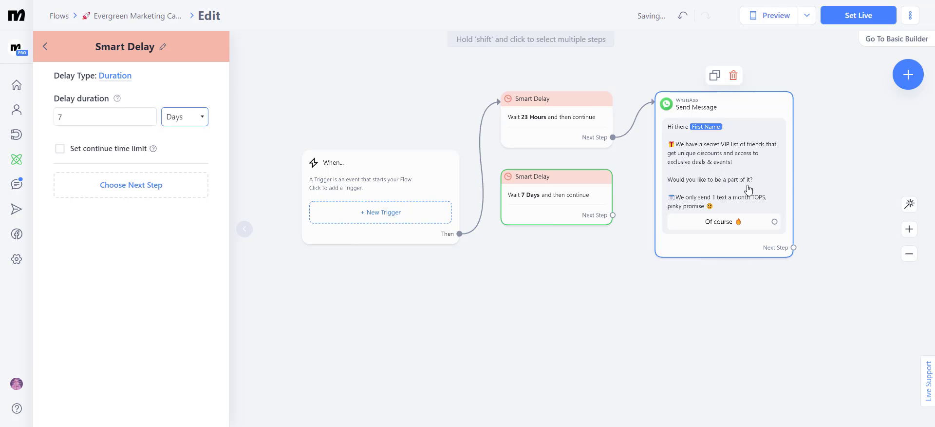
{"action": "mouse_move", "coordinate": [706, 154]}
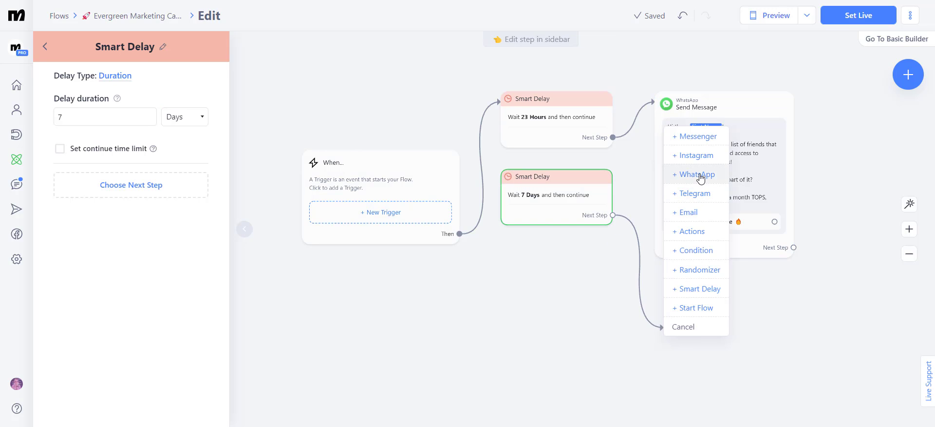
- Add a WhatsApp message after the 7-day wait, sent outside the 24-hour window
{"action": "left_click", "coordinate": [696, 174]}
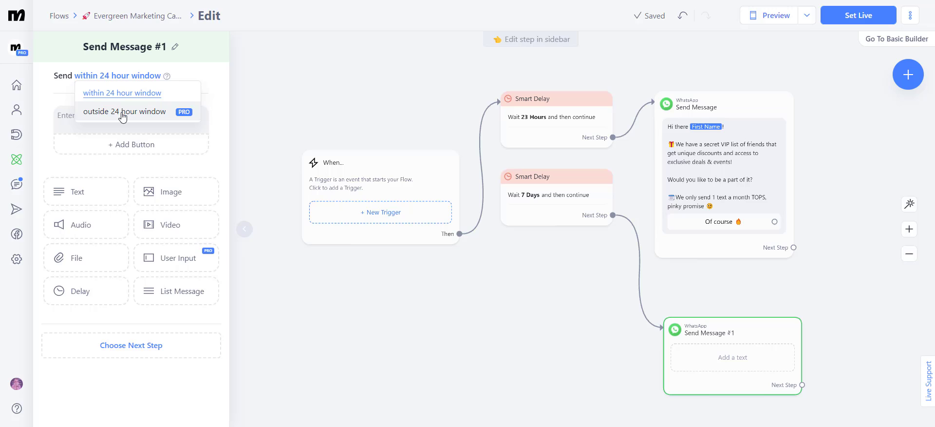
{"action": "left_click", "coordinate": [124, 111]}
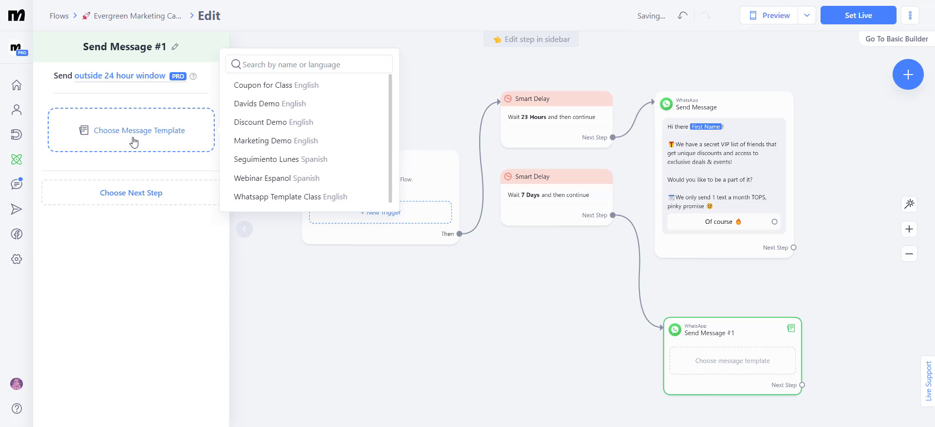
{"action": "mouse_move", "coordinate": [705, 166]}
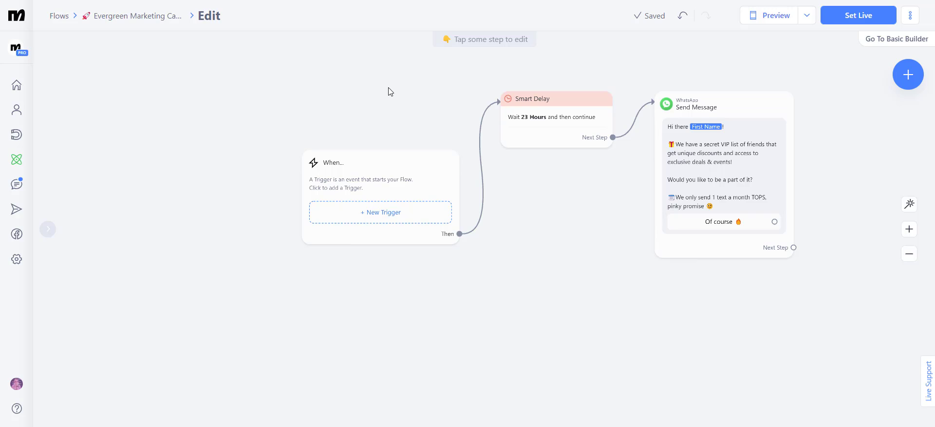
{"action": "left_click", "coordinate": [380, 212]}
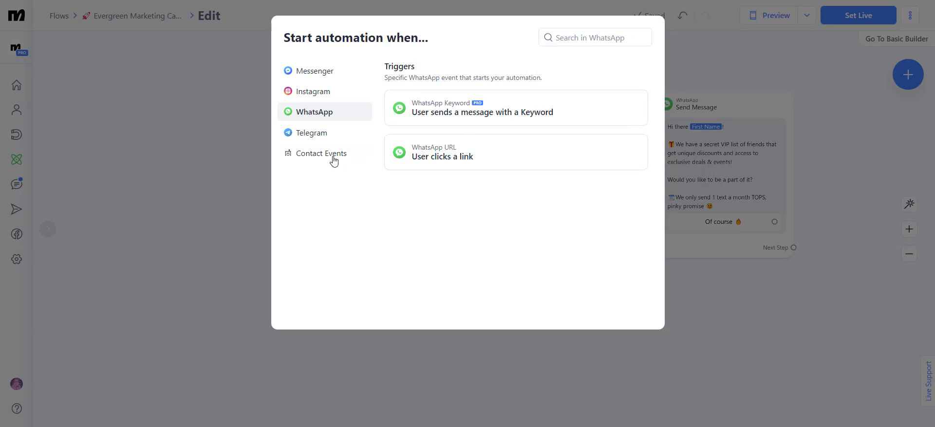
- View the Contact Events triggers in the 'Start automation when…' dialog
{"action": "left_click", "coordinate": [321, 153]}
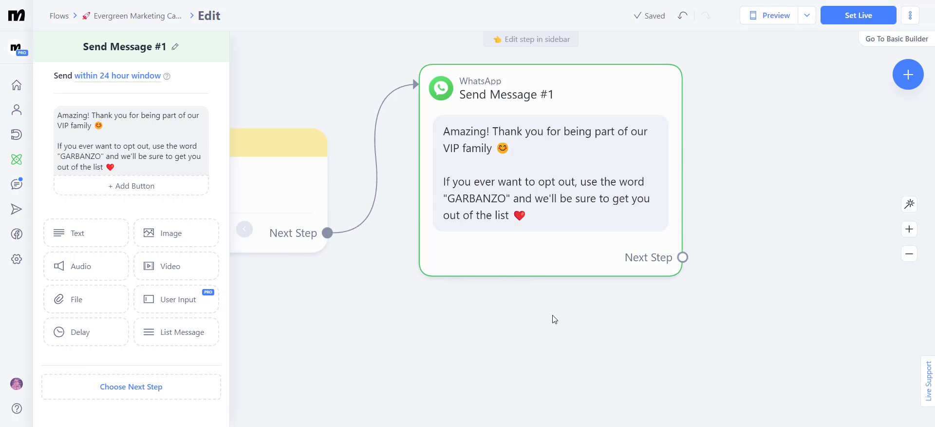
{"action": "mouse_move", "coordinate": [397, 202]}
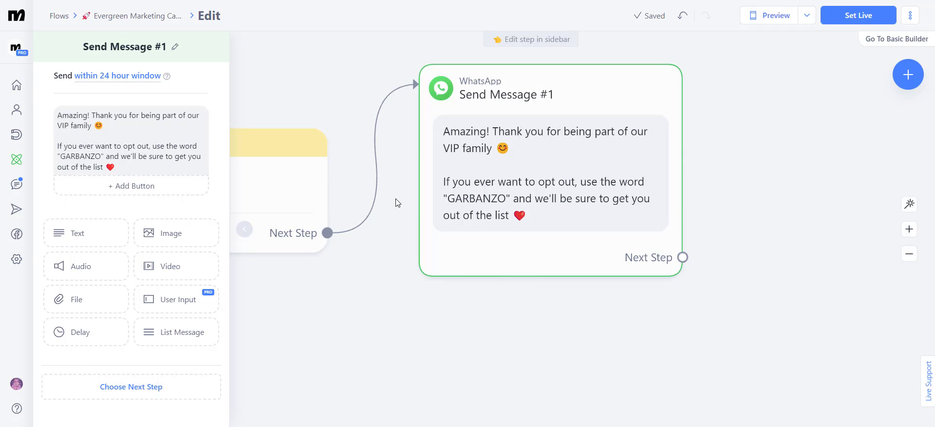
{"action": "mouse_move", "coordinate": [393, 205]}
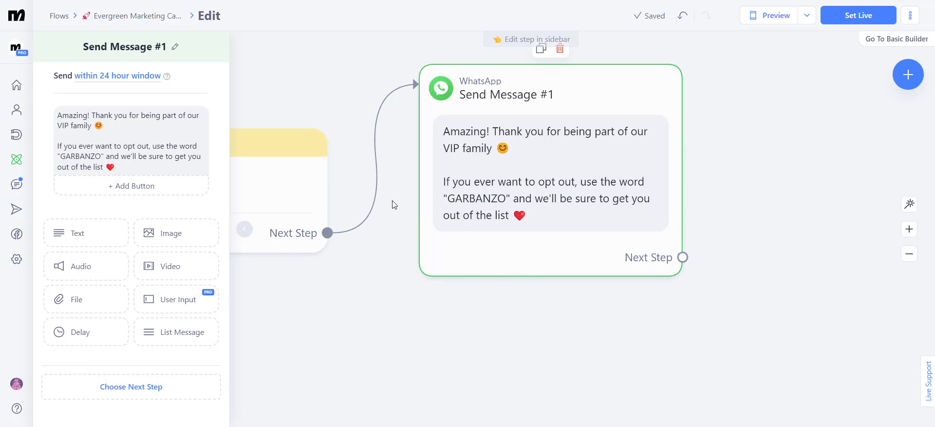